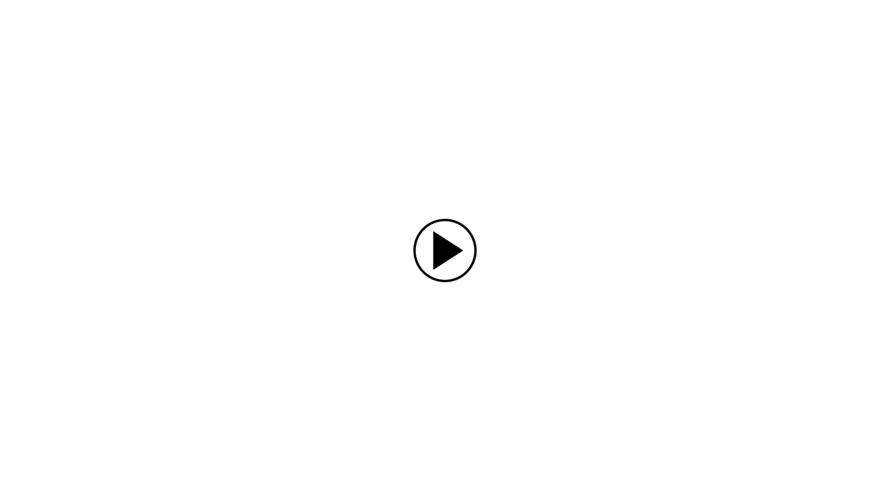
Play the MTC Video Guides intro video to show its title card
{"action": "left_click", "coordinate": [445, 250]}
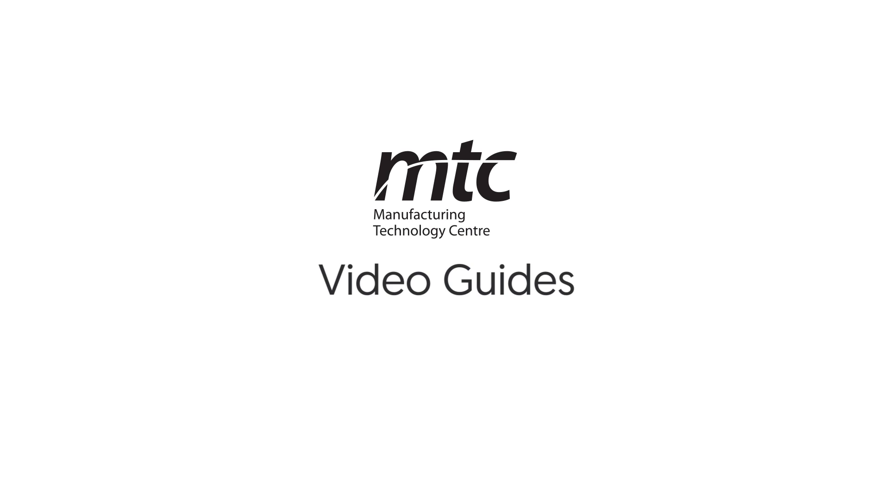